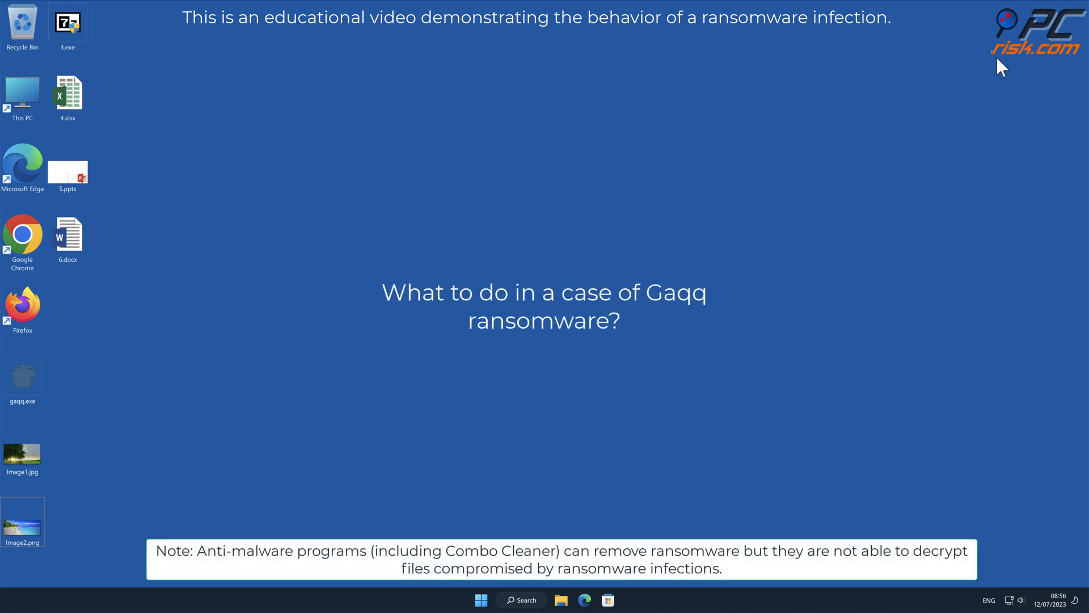
{"action": "mouse_move", "coordinate": [74, 525]}
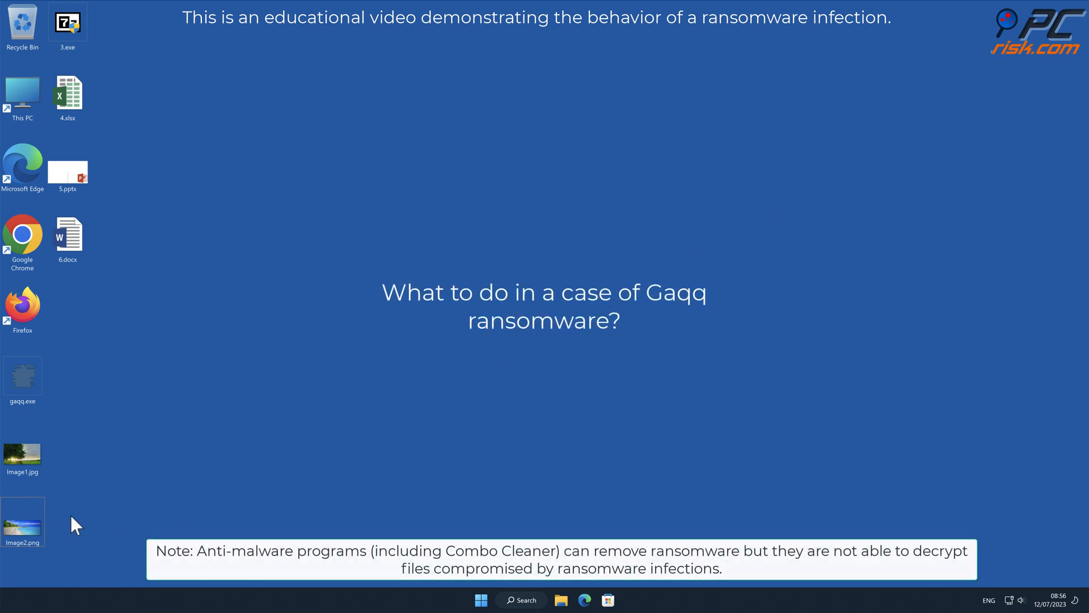
View the beach image on the desktop before the attack and dismiss the viewer
{"action": "double_click", "coordinate": [23, 521]}
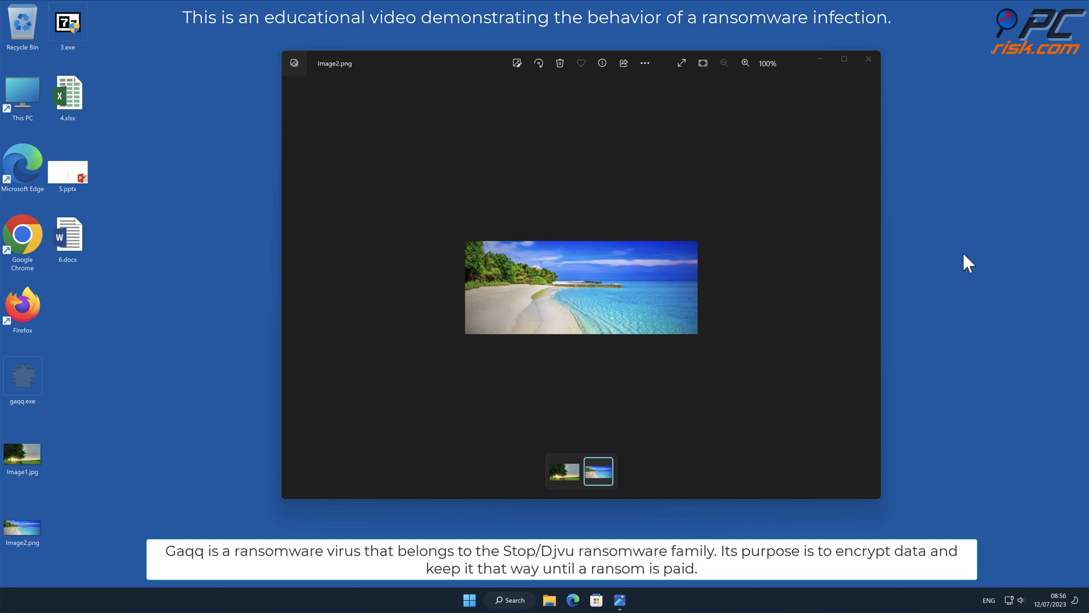
{"action": "left_click", "coordinate": [868, 58]}
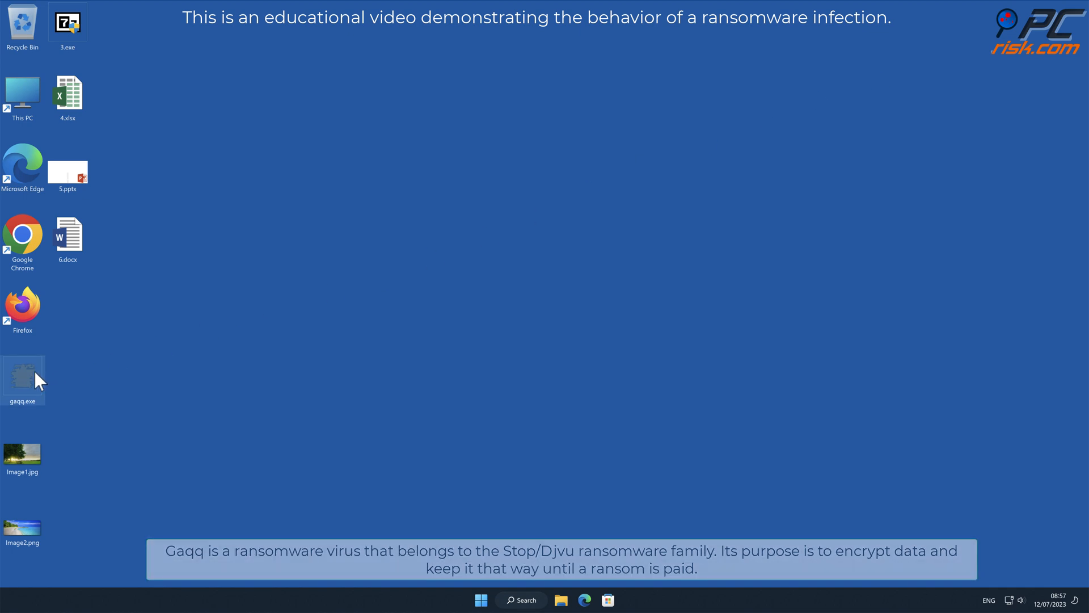
Run gaqq.exe with administrator rights, approving the User Account Control prompt
{"action": "right_click", "coordinate": [23, 379]}
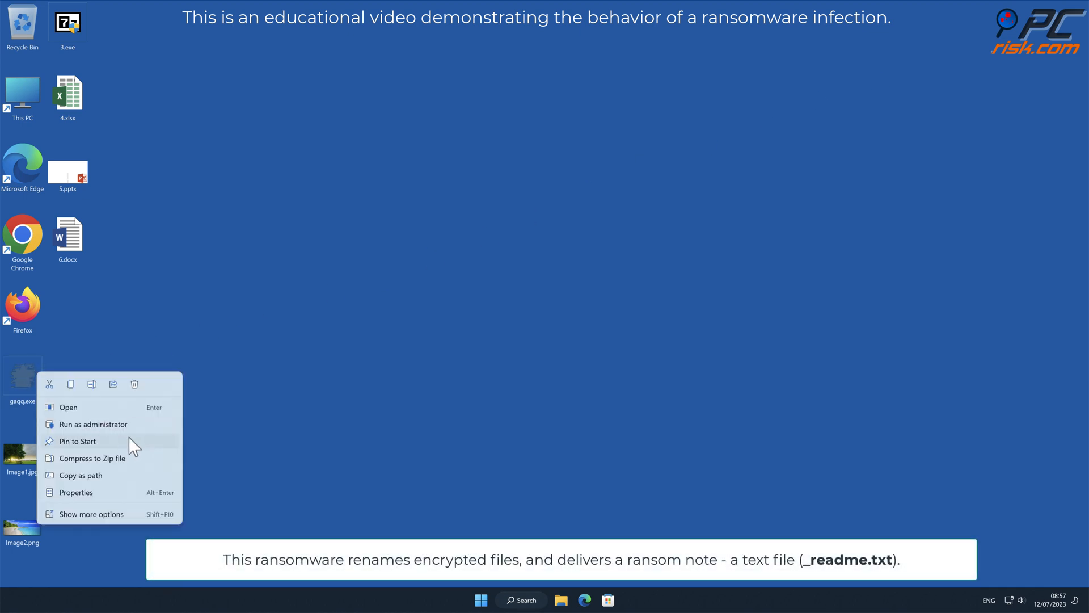
{"action": "left_click", "coordinate": [94, 423]}
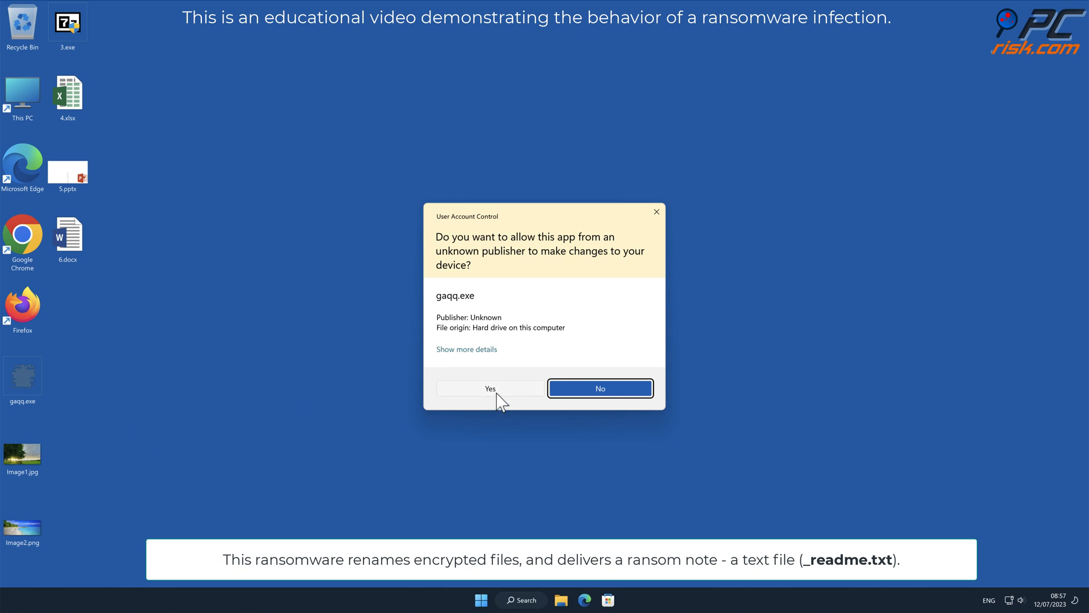
{"action": "left_click", "coordinate": [489, 388]}
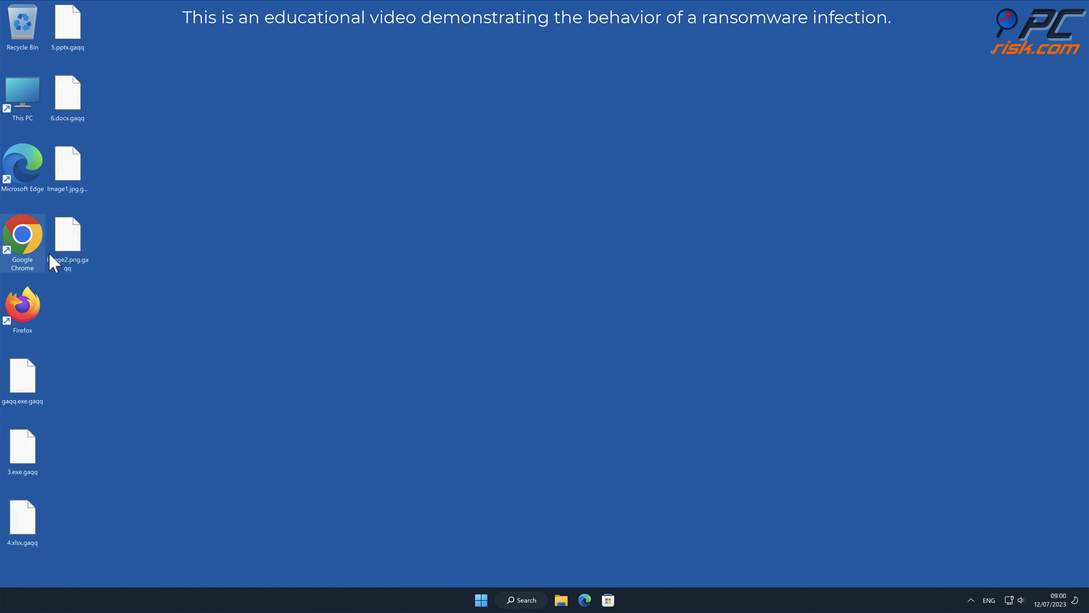
Inspect the desktop files now renamed with the .gaqq extension
{"action": "double_click", "coordinate": [67, 233]}
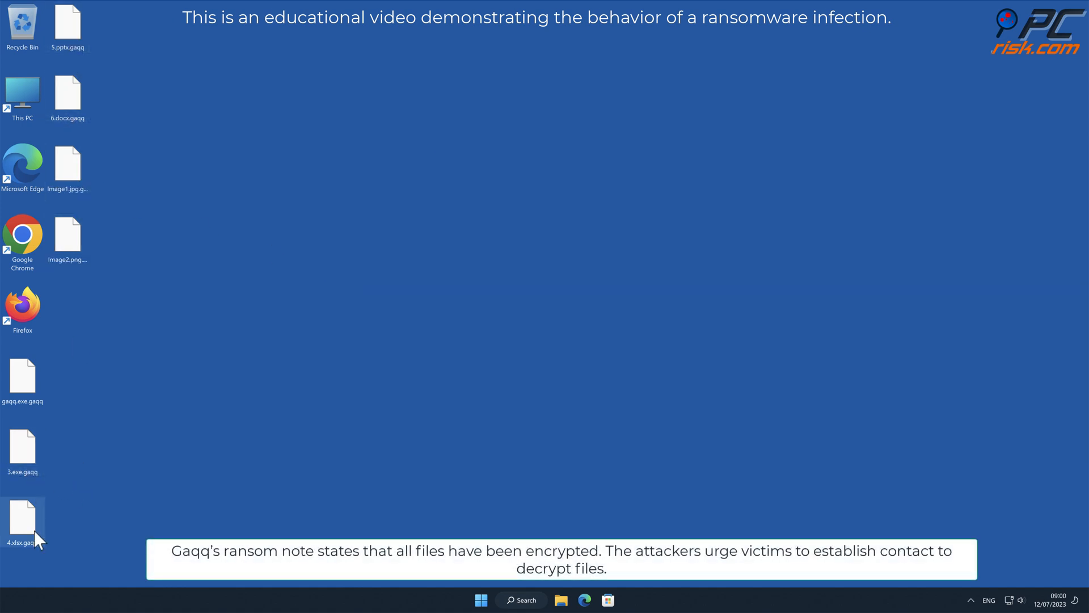
{"action": "left_click", "coordinate": [67, 236]}
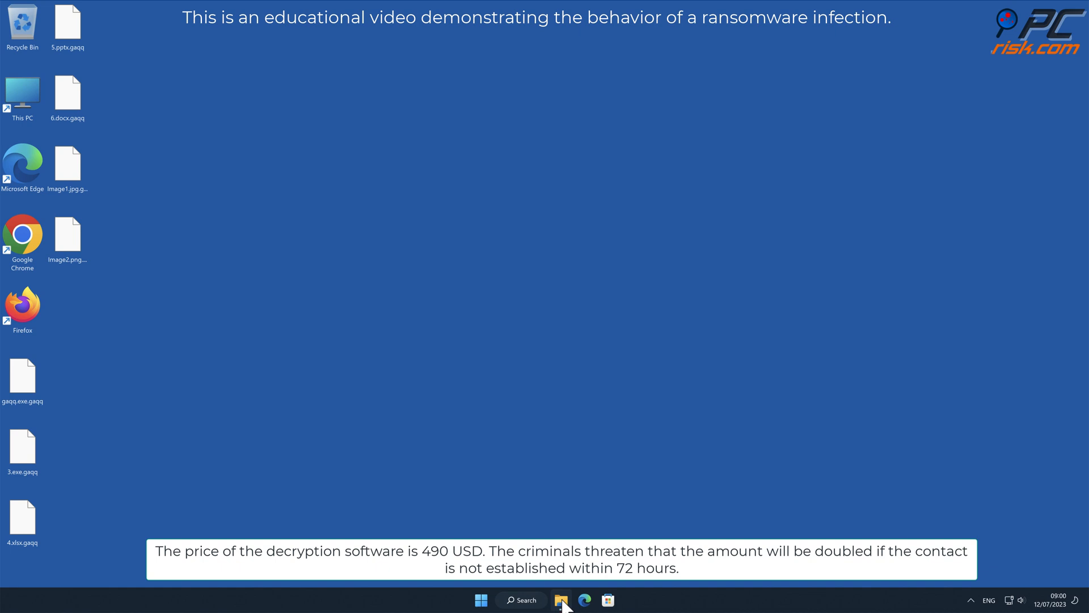
Browse File Explorer to C:\Users\user and launch the _readme.txt ransom note
{"action": "left_click", "coordinate": [562, 599]}
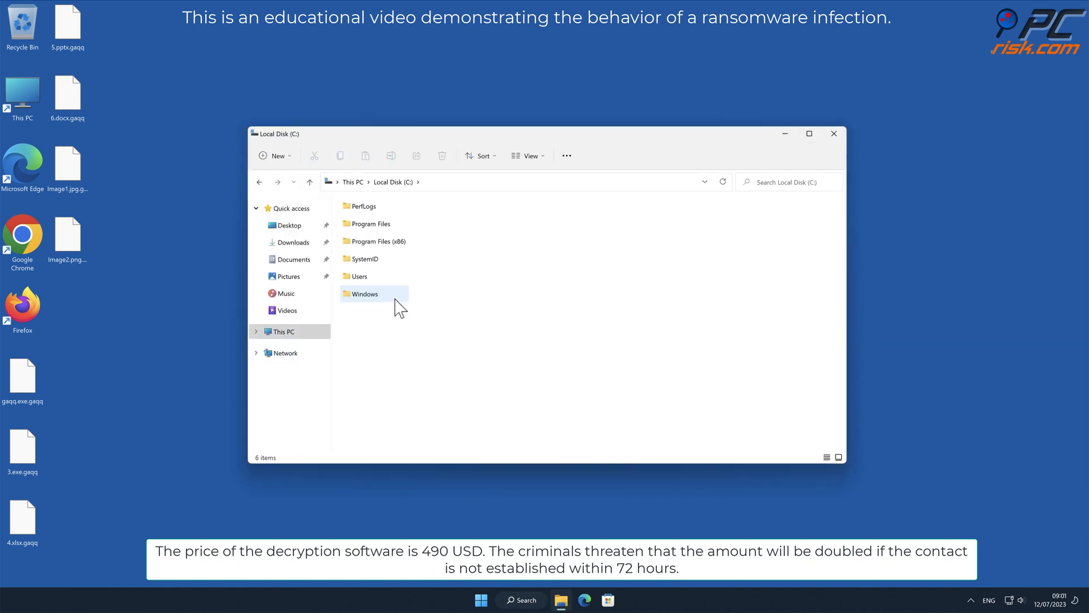
{"action": "double_click", "coordinate": [358, 275]}
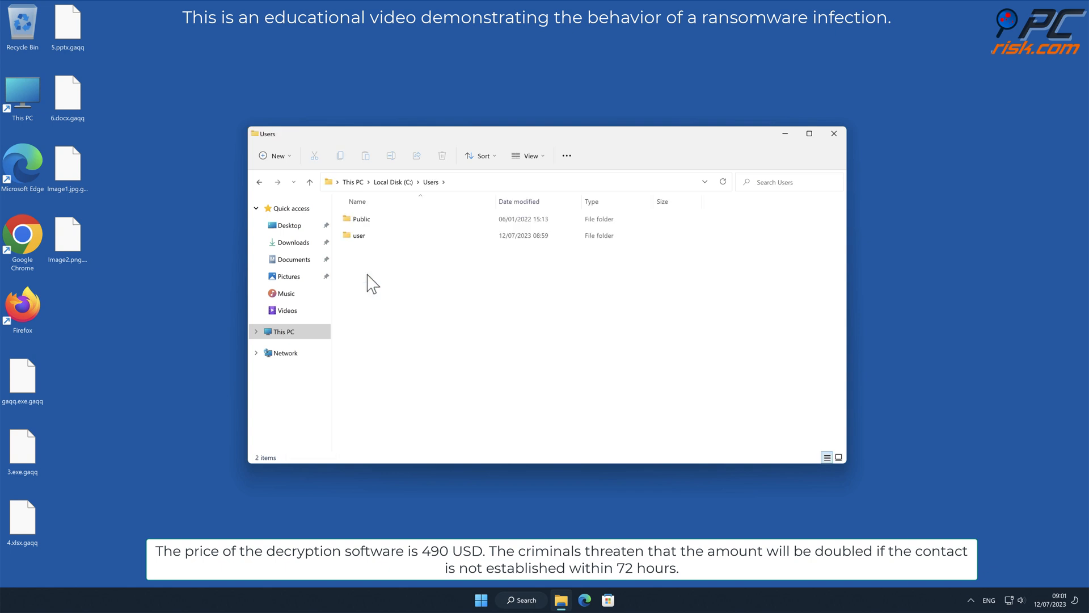
{"action": "double_click", "coordinate": [360, 235]}
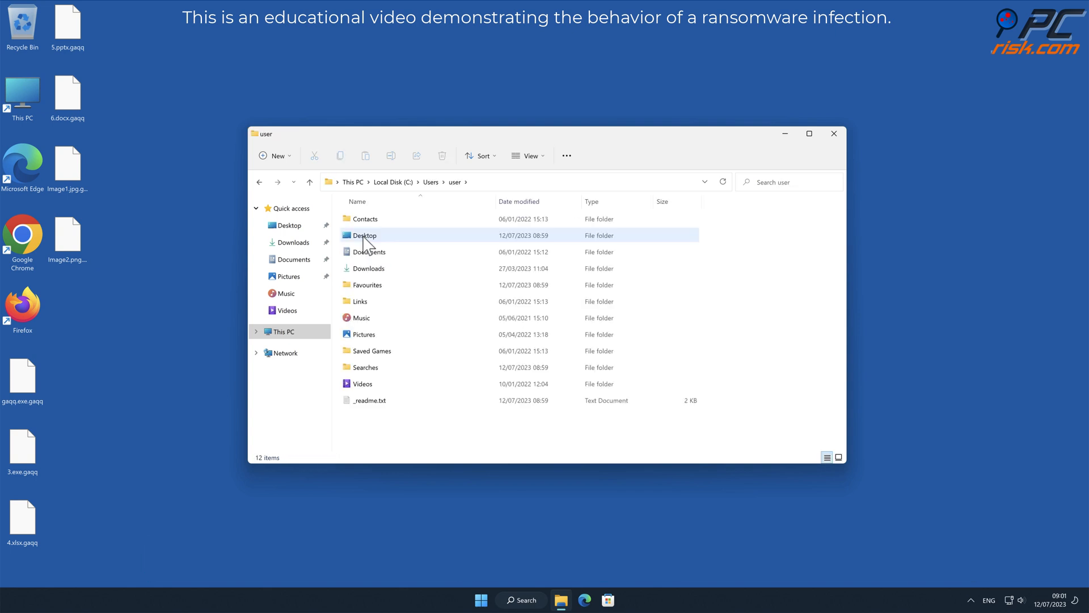
{"action": "left_click", "coordinate": [371, 399]}
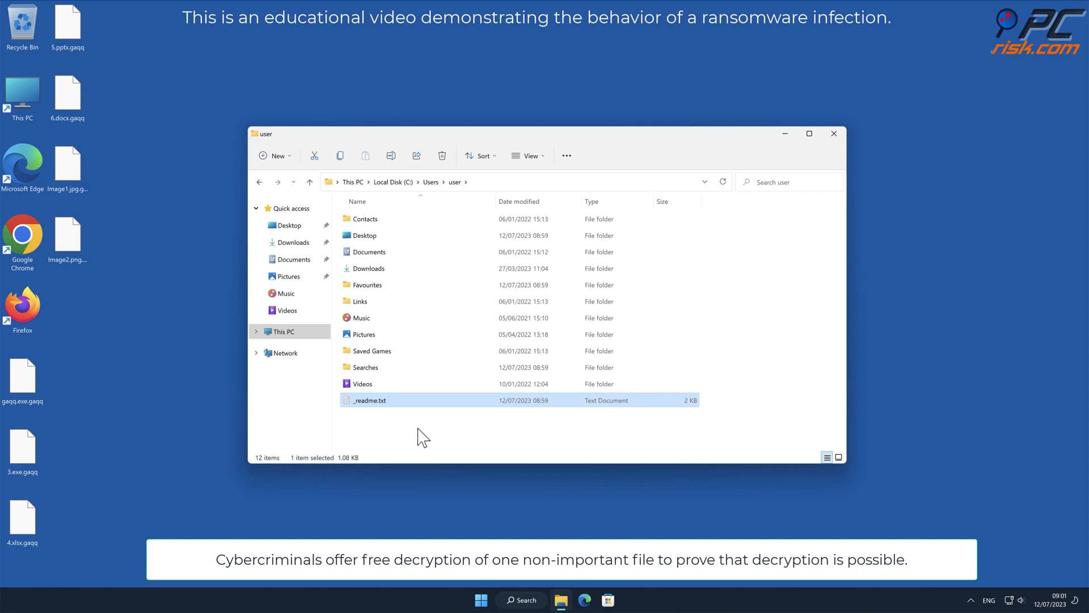
{"action": "double_click", "coordinate": [368, 401]}
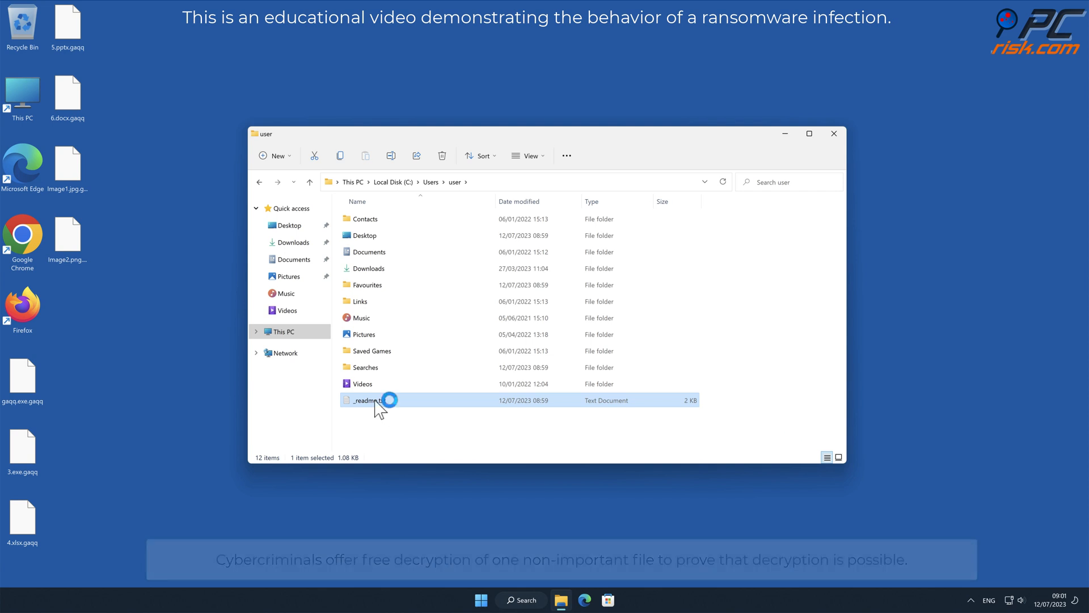
Read the ransom note in Notepad, then close it and the user folder window
{"action": "double_click", "coordinate": [367, 400]}
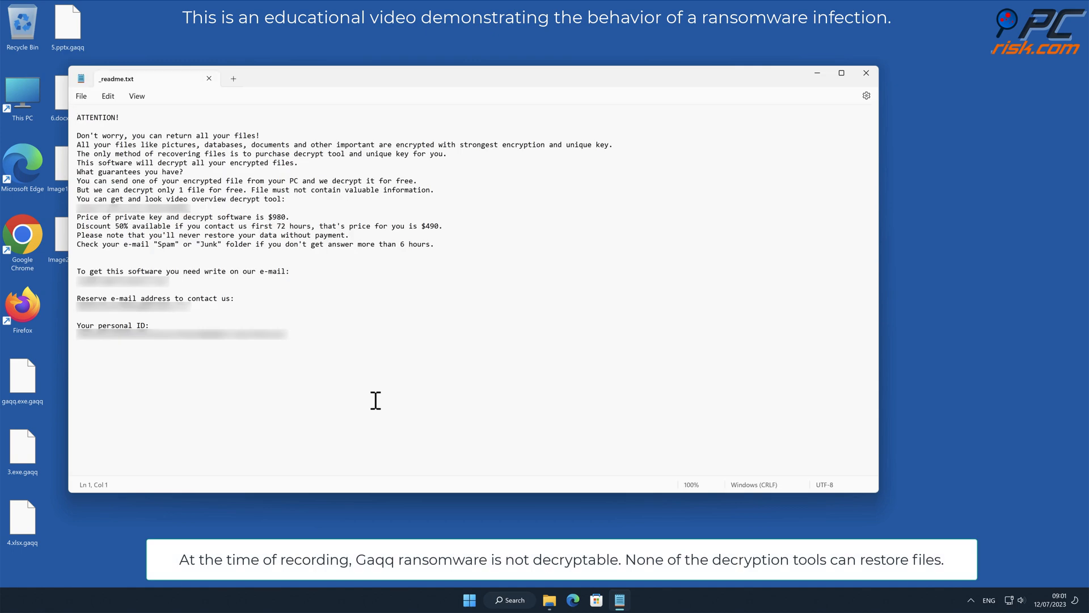
{"action": "mouse_move", "coordinate": [987, 250]}
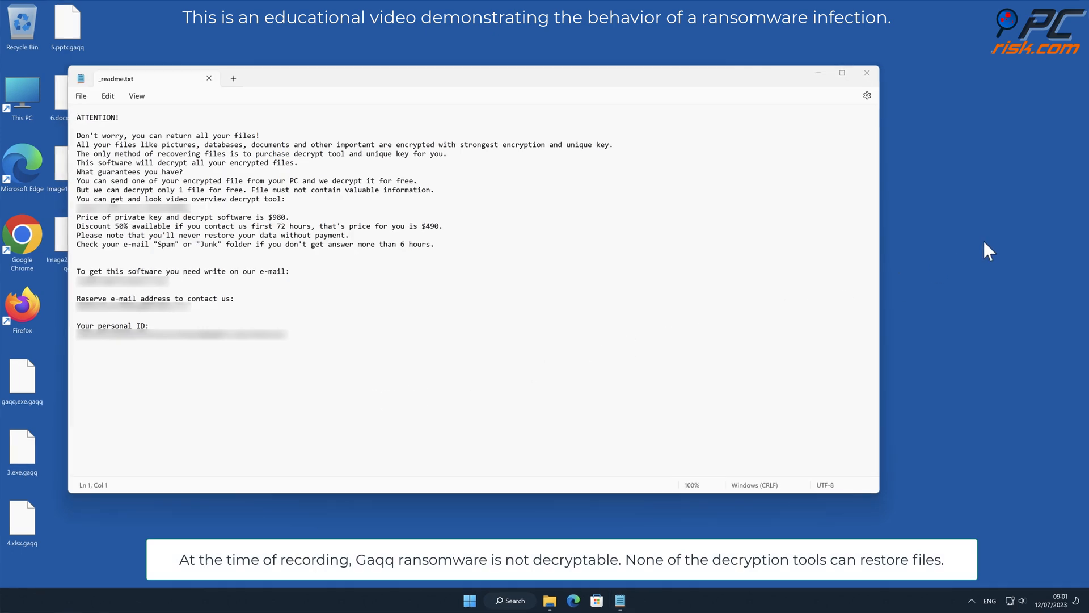
{"action": "left_click", "coordinate": [841, 73]}
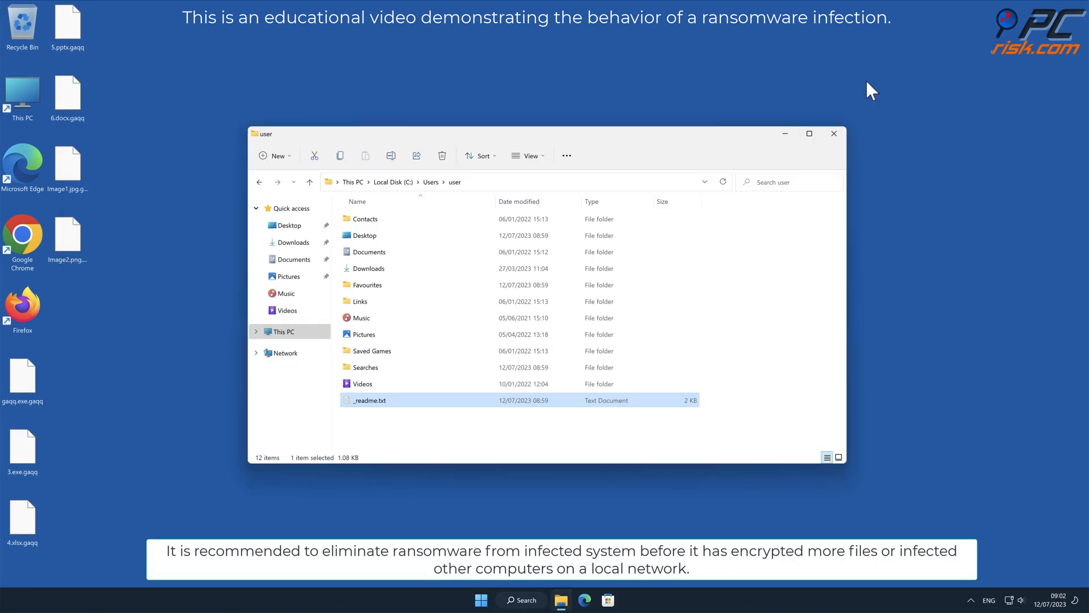
{"action": "left_click", "coordinate": [834, 133]}
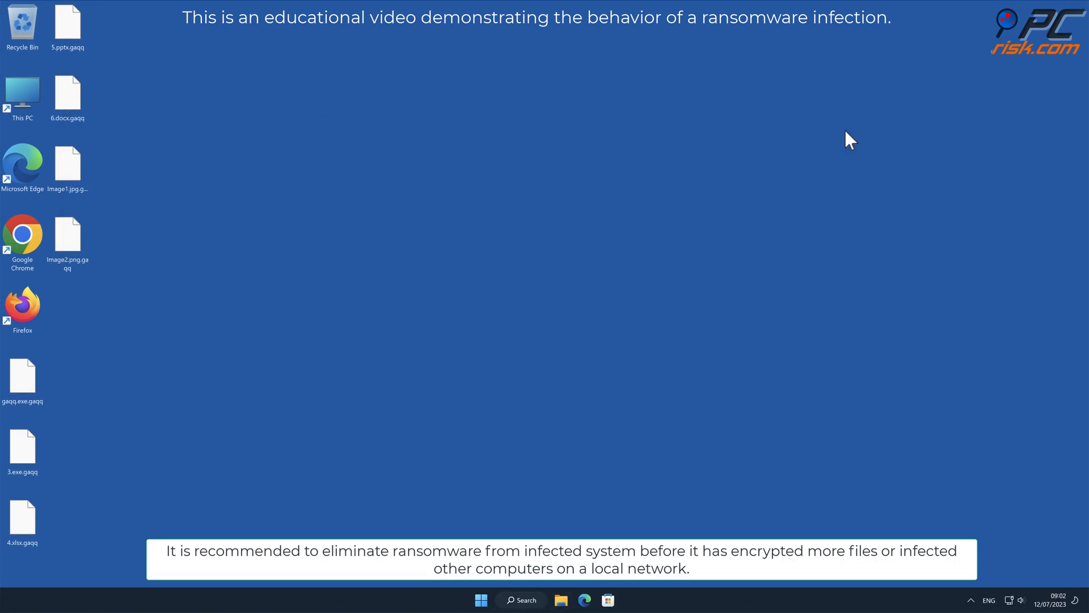
{"action": "double_click", "coordinate": [23, 236]}
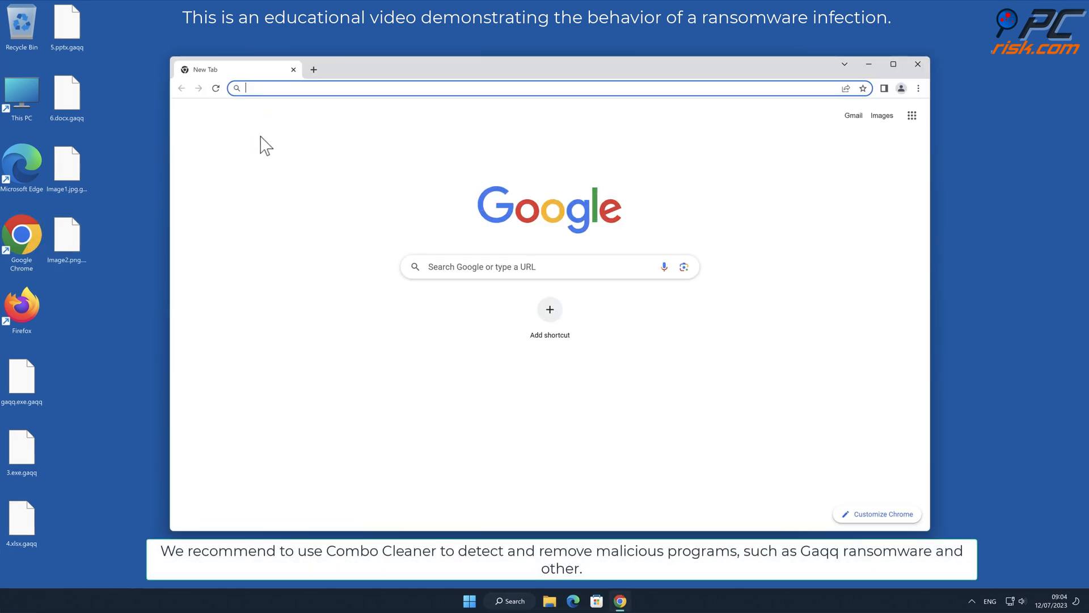
{"action": "type", "text": "www.combo"}
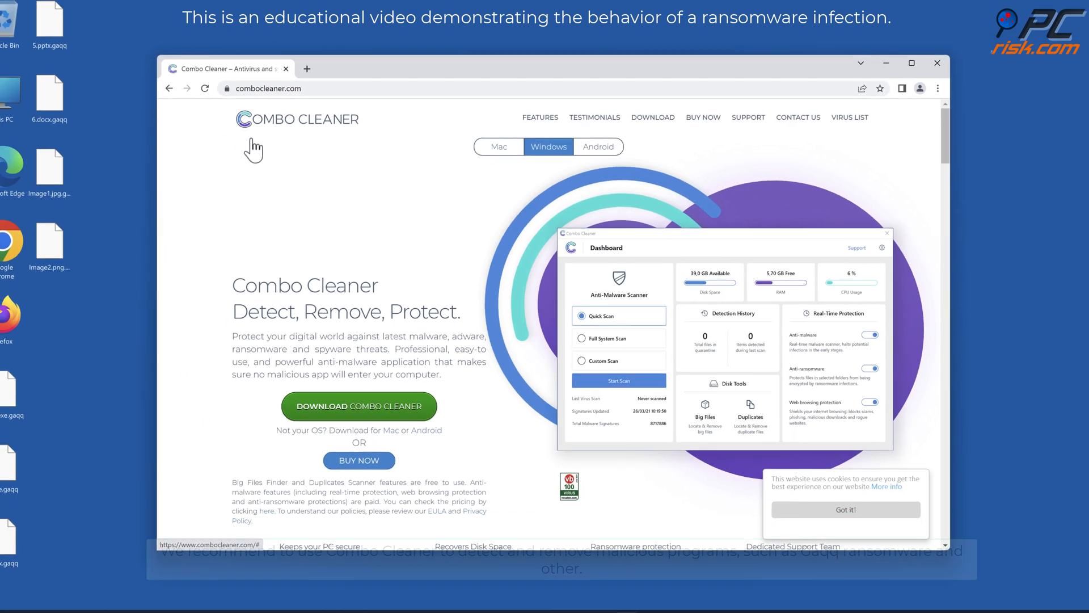
{"action": "left_click", "coordinate": [360, 406]}
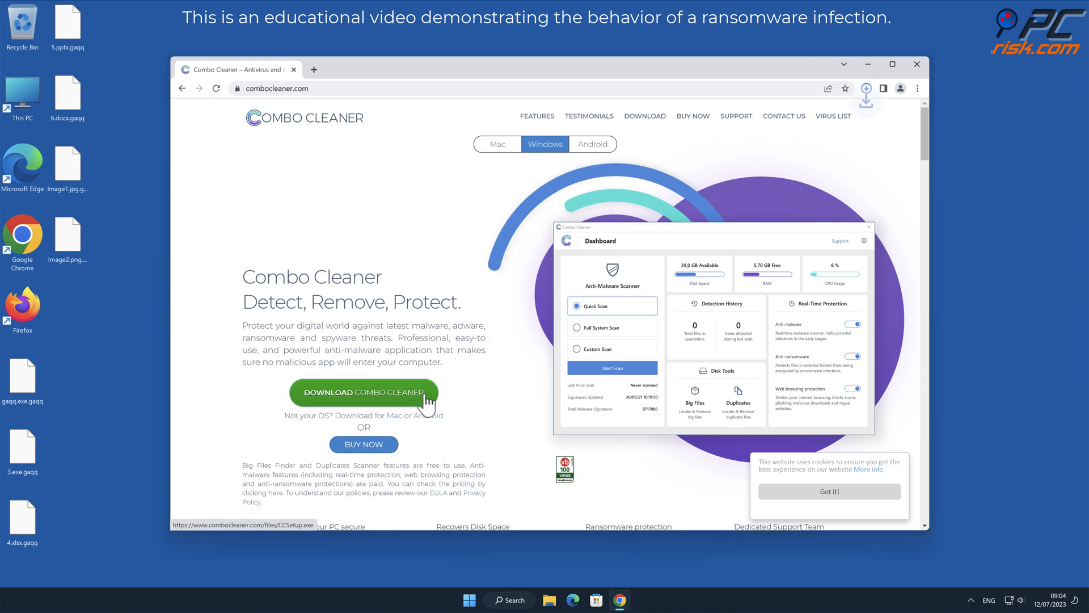
{"action": "mouse_move", "coordinate": [772, 129]}
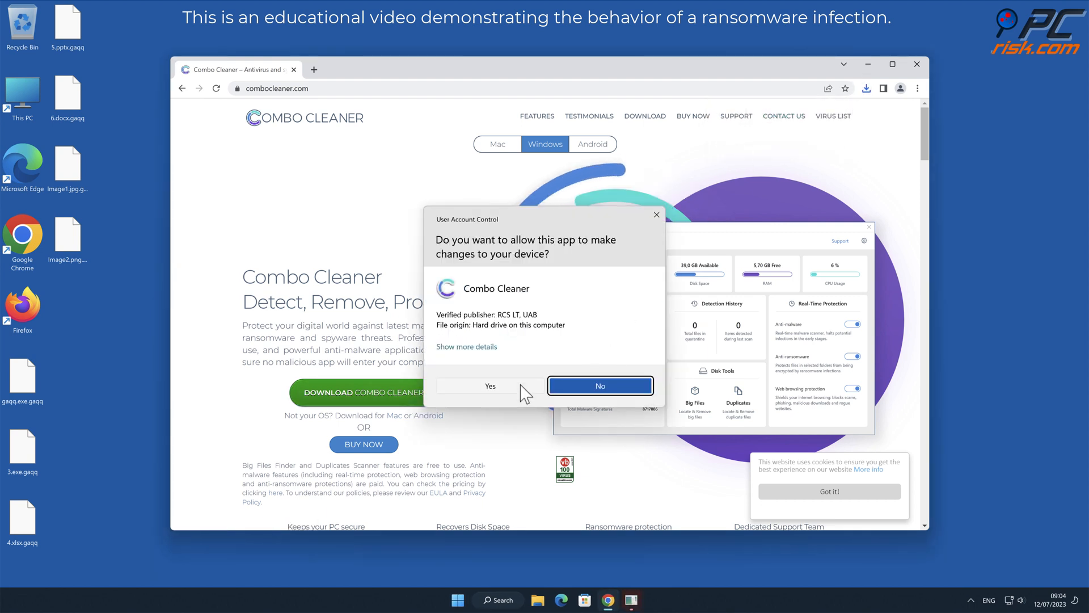
Install Combo Cleaner to the default folder with admin approval and launch it
{"action": "left_click", "coordinate": [490, 386]}
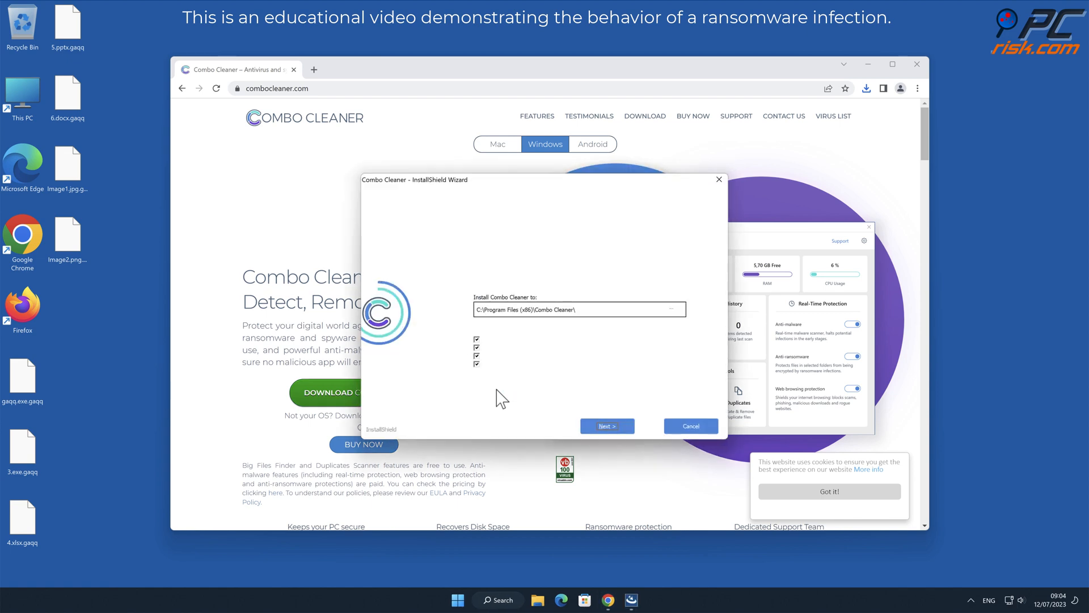
{"action": "left_click", "coordinate": [606, 425]}
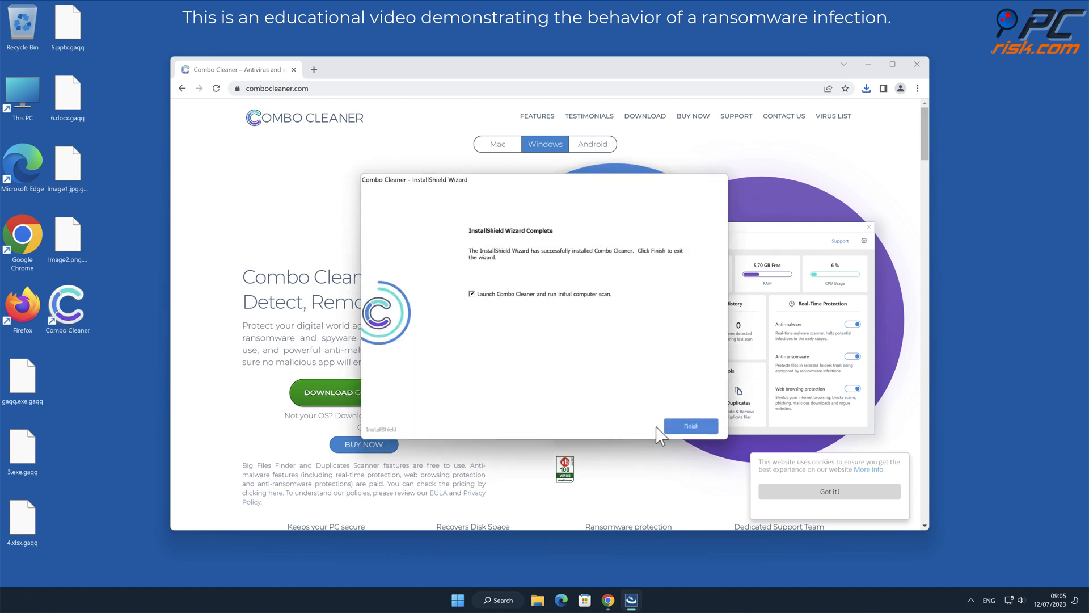
{"action": "left_click", "coordinate": [690, 426]}
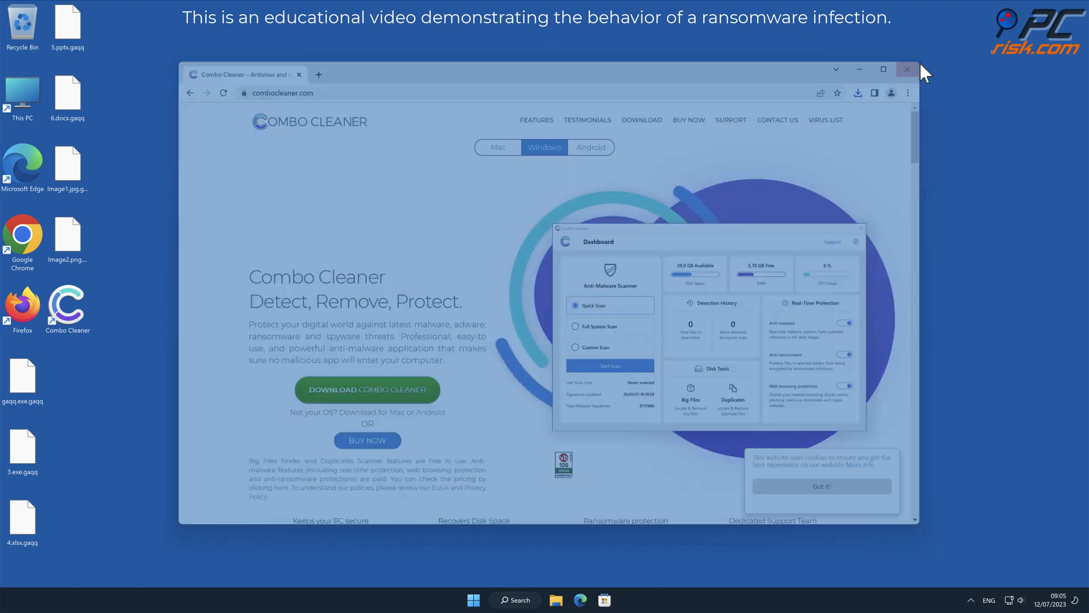
Run the quick malware scan and choose to remove all three detected threats
{"action": "left_click", "coordinate": [906, 69]}
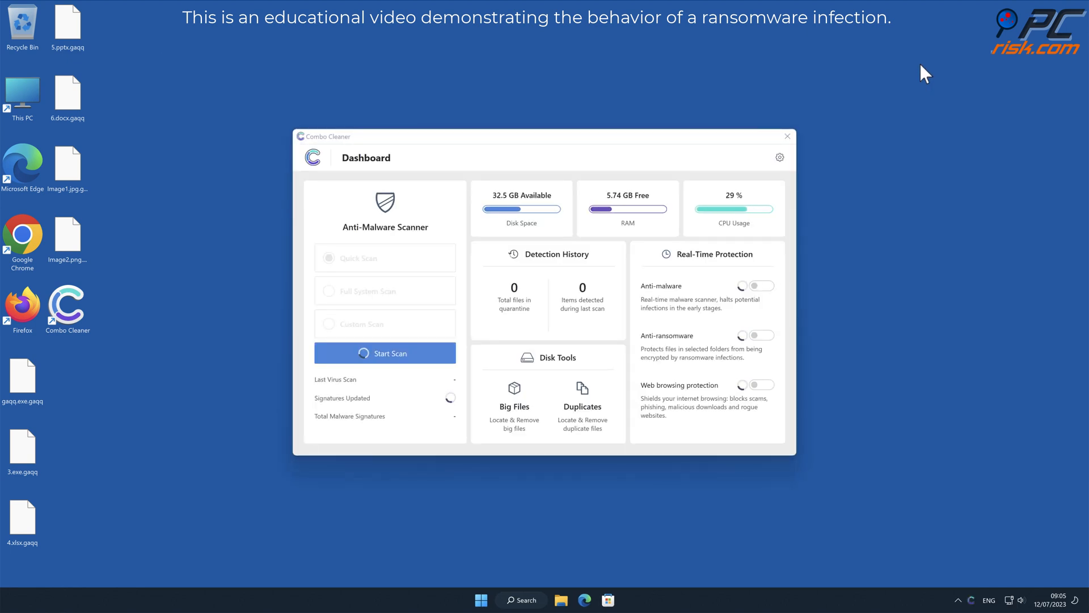
{"action": "left_click", "coordinate": [384, 353]}
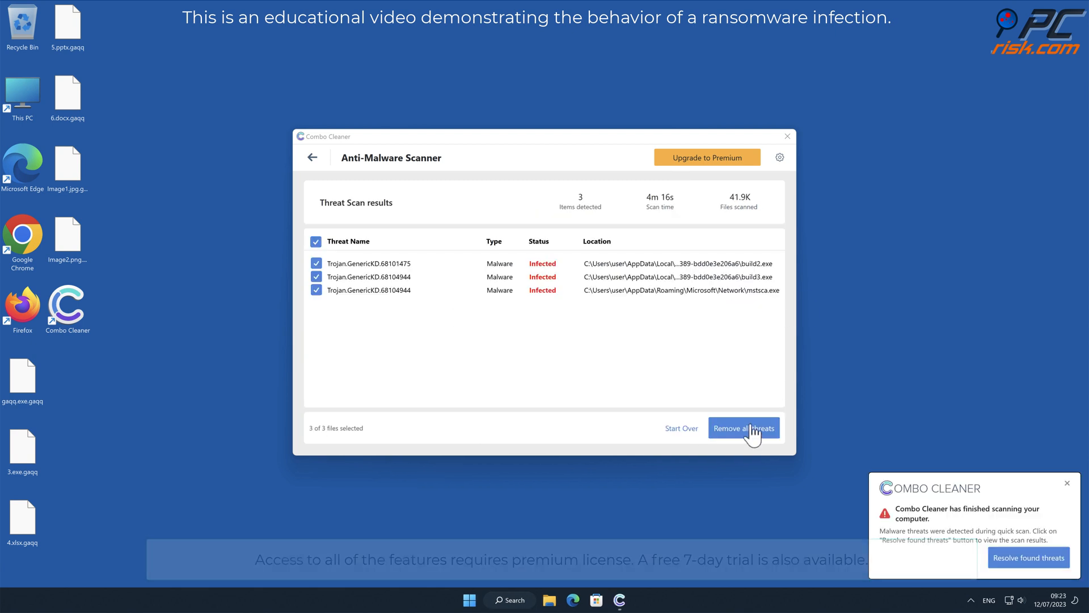
{"action": "left_click", "coordinate": [742, 428]}
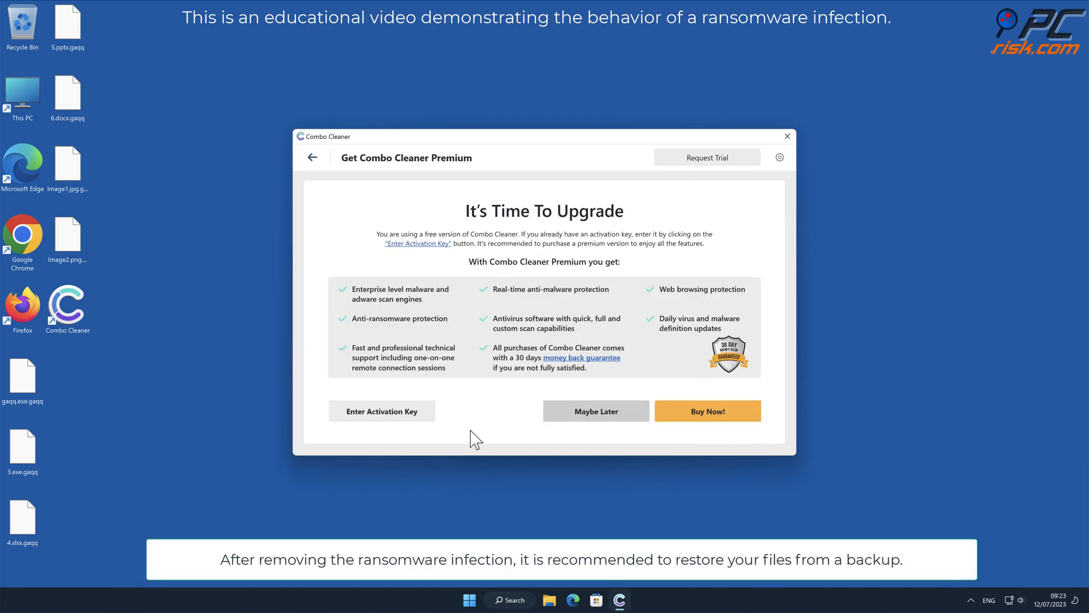
Activate the premium license with the entered activation key
{"action": "left_click", "coordinate": [381, 411]}
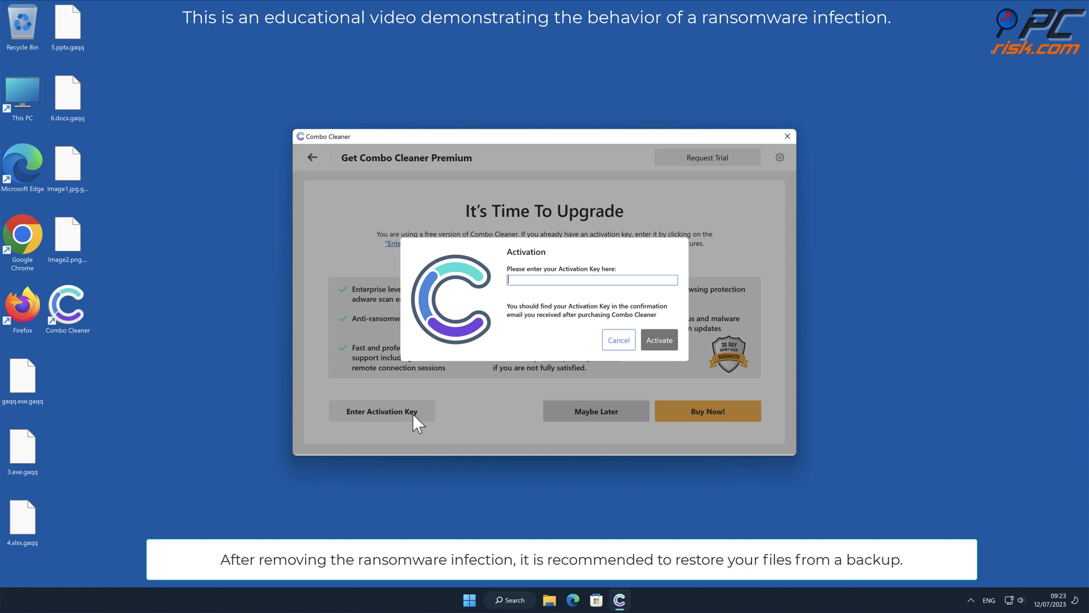
{"action": "left_click", "coordinate": [658, 339]}
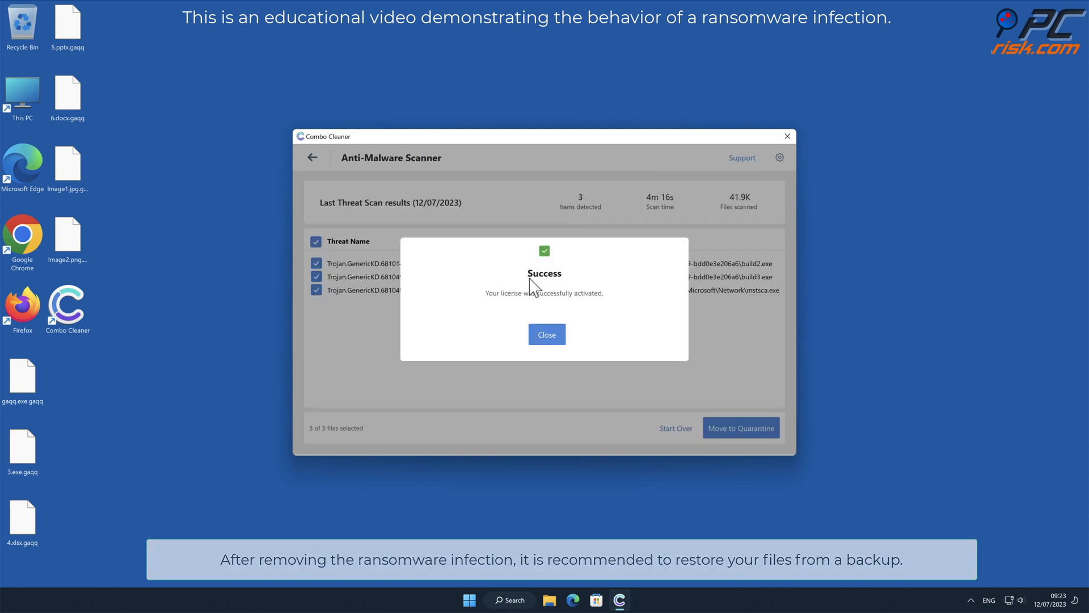
{"action": "left_click", "coordinate": [546, 333]}
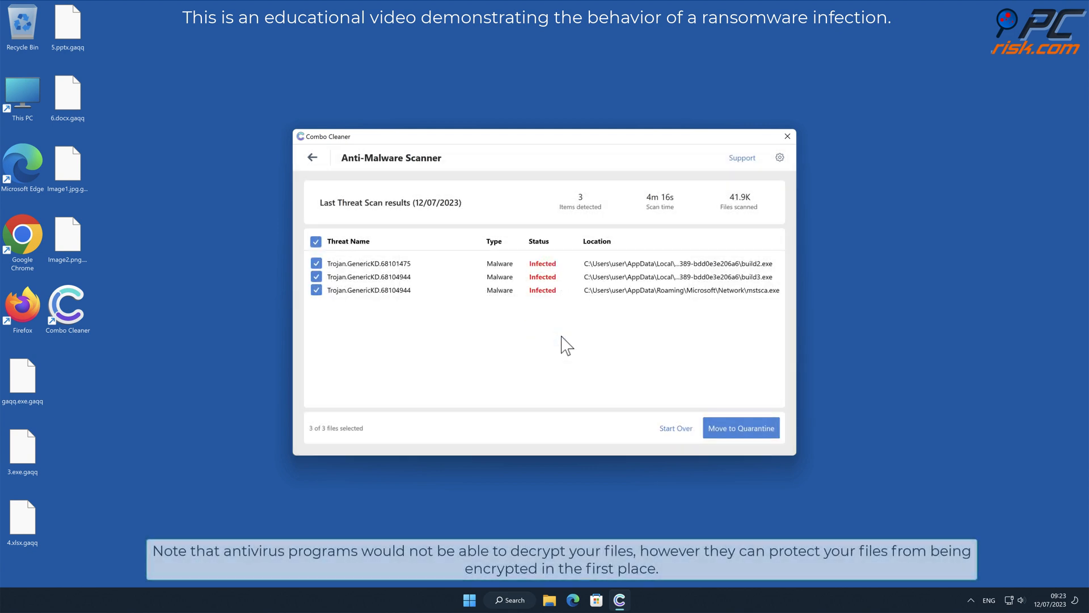
{"action": "mouse_move", "coordinate": [769, 435]}
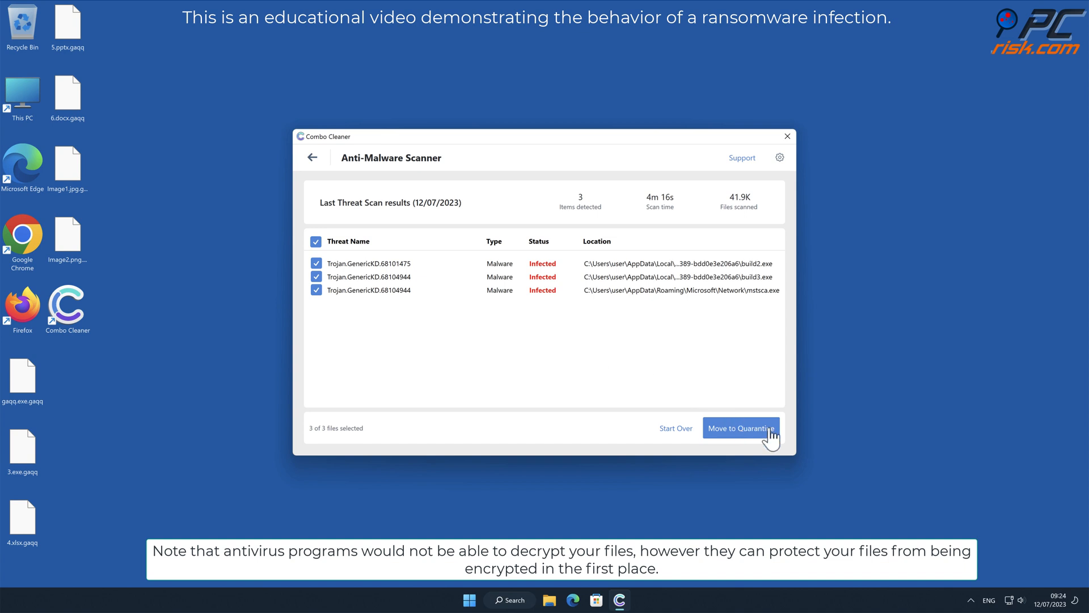
Move the three detected Trojans to quarantine and dismiss the scan summary
{"action": "left_click", "coordinate": [741, 427]}
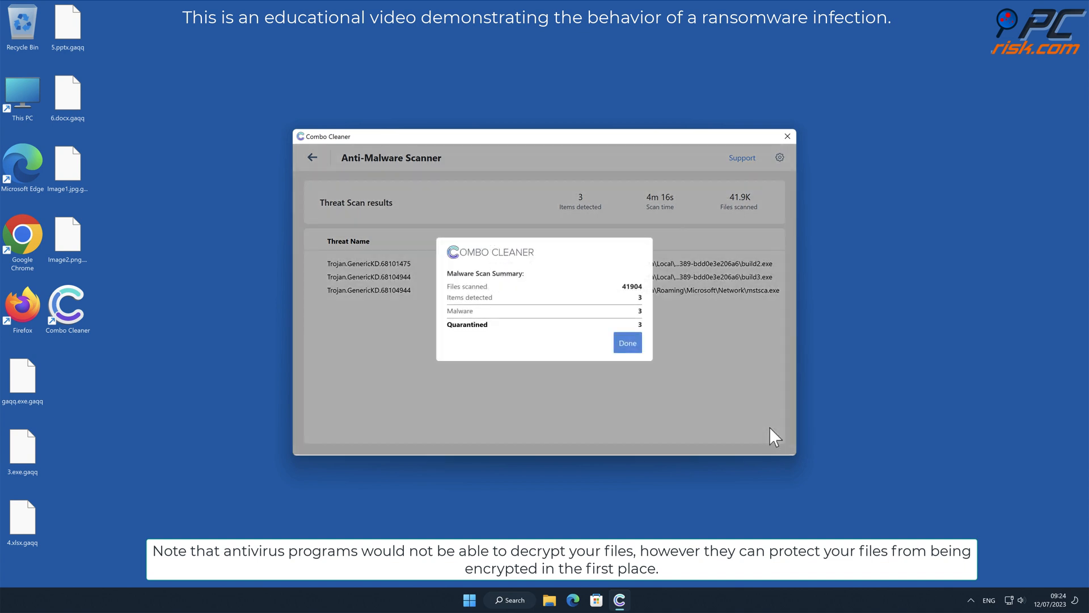
{"action": "left_click", "coordinate": [626, 342]}
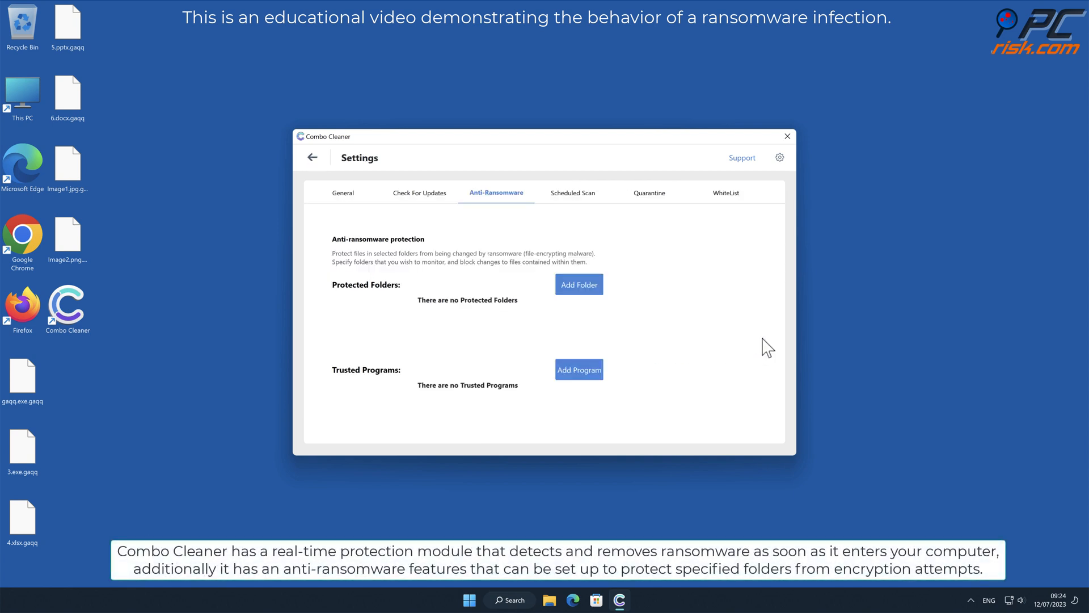
{"action": "mouse_move", "coordinate": [578, 283]}
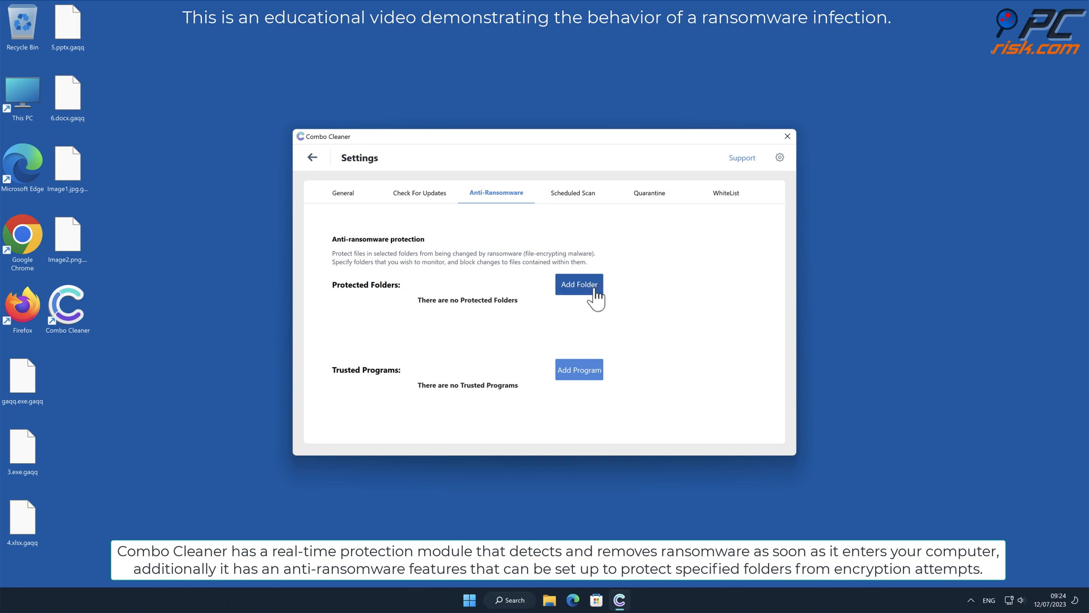
Add Desktop as an anti-ransomware protected folder and return to the dashboard
{"action": "left_click", "coordinate": [579, 283]}
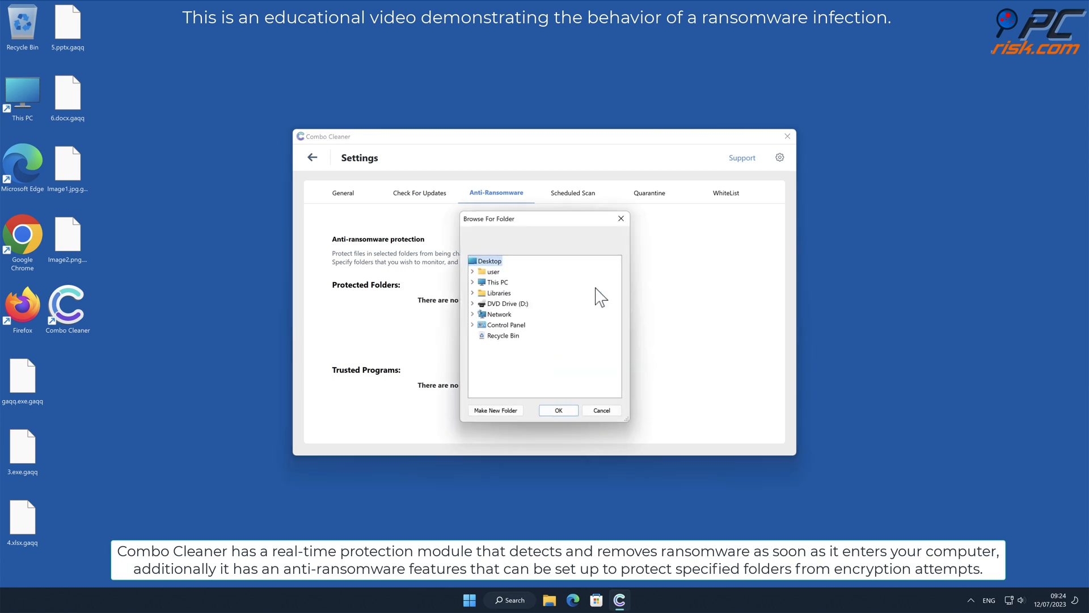
{"action": "mouse_move", "coordinate": [487, 261]}
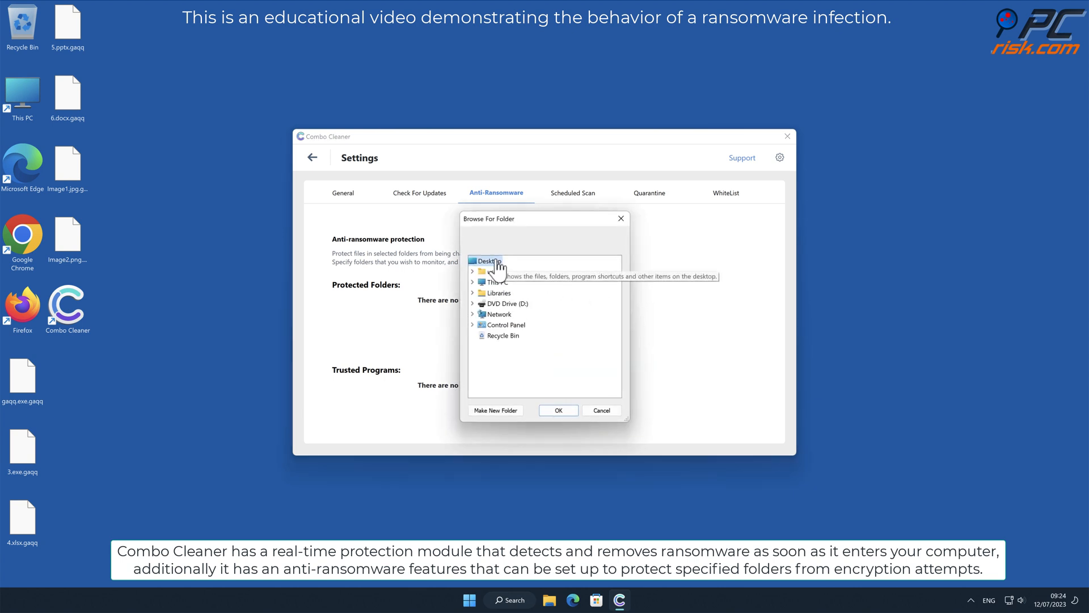
{"action": "left_click", "coordinate": [558, 409]}
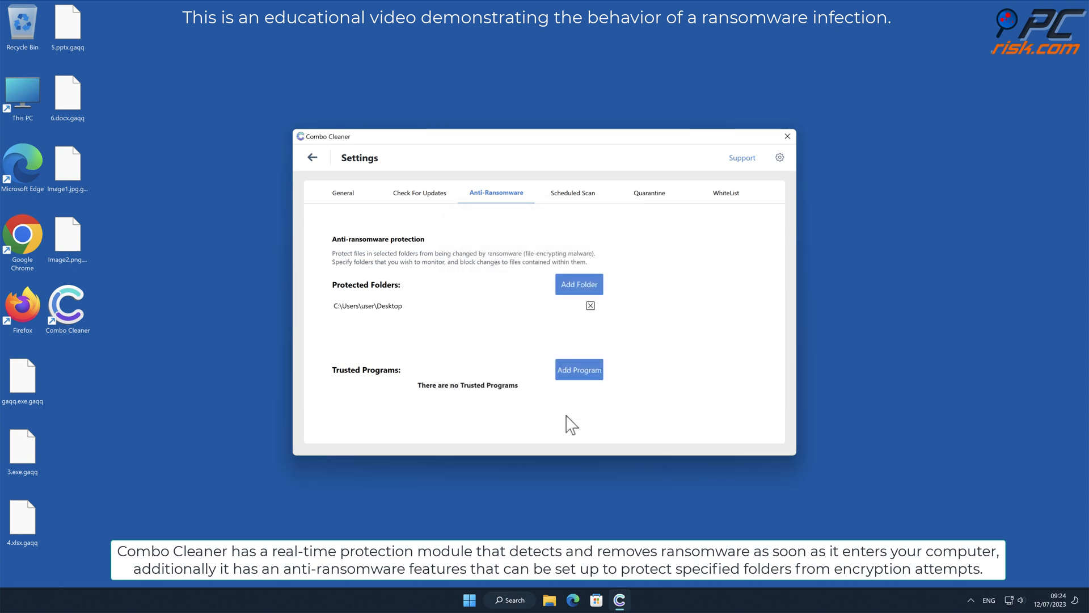
{"action": "mouse_move", "coordinate": [313, 167]}
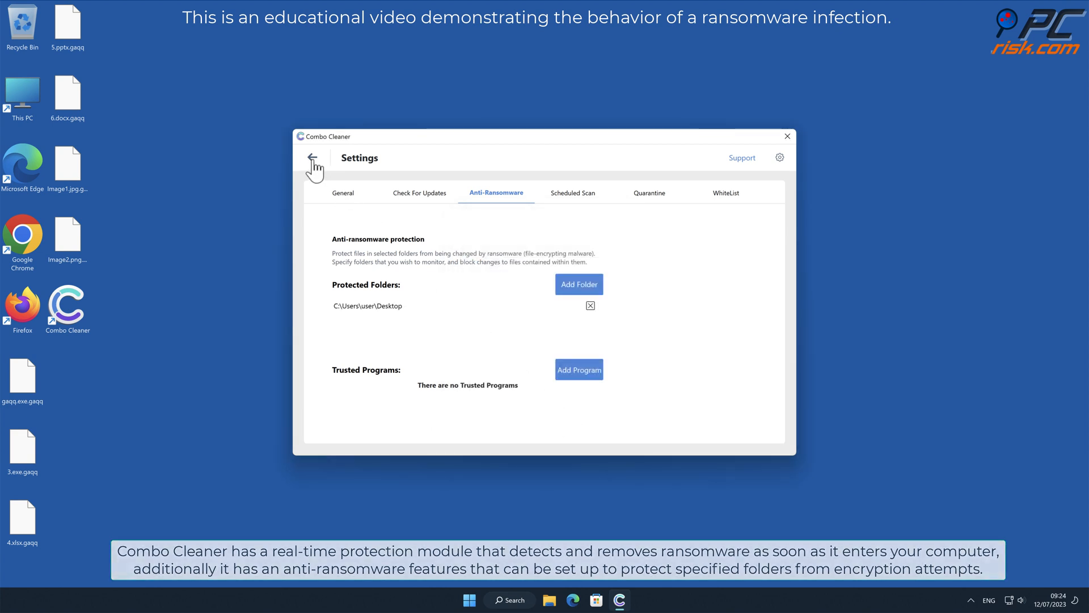
{"action": "left_click", "coordinate": [315, 159]}
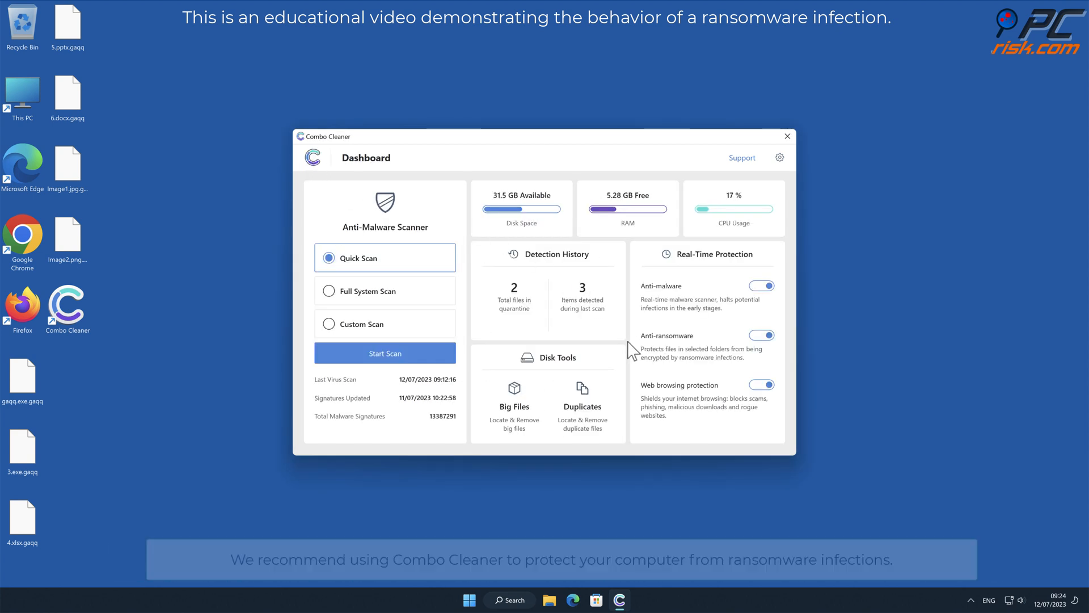